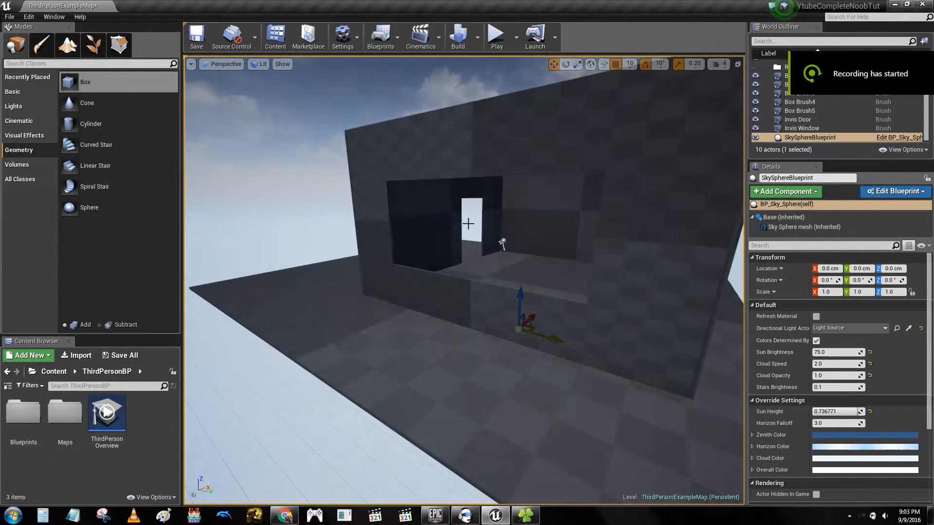
# Select the front wall brush with the window cutout and reach its Surface Materials slot.
pyautogui.click(802, 129)
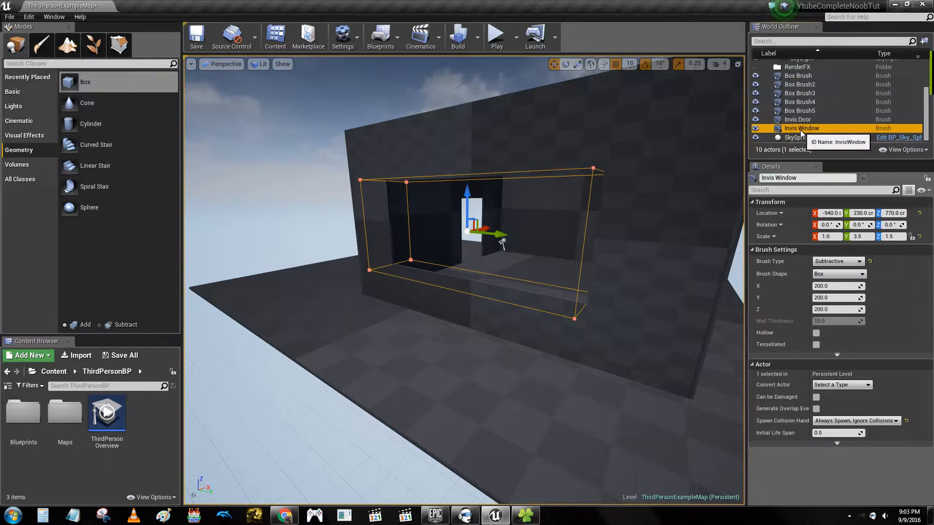
pyautogui.click(797, 119)
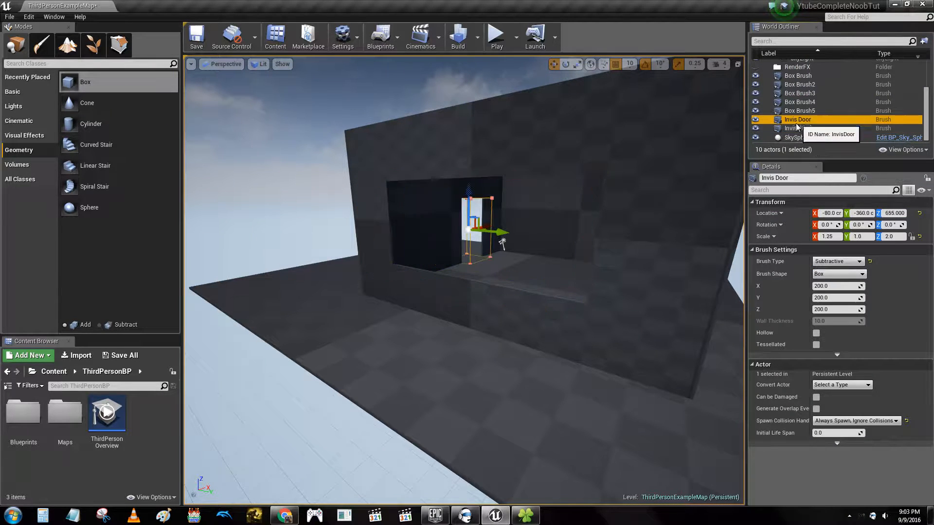
pyautogui.click(809, 137)
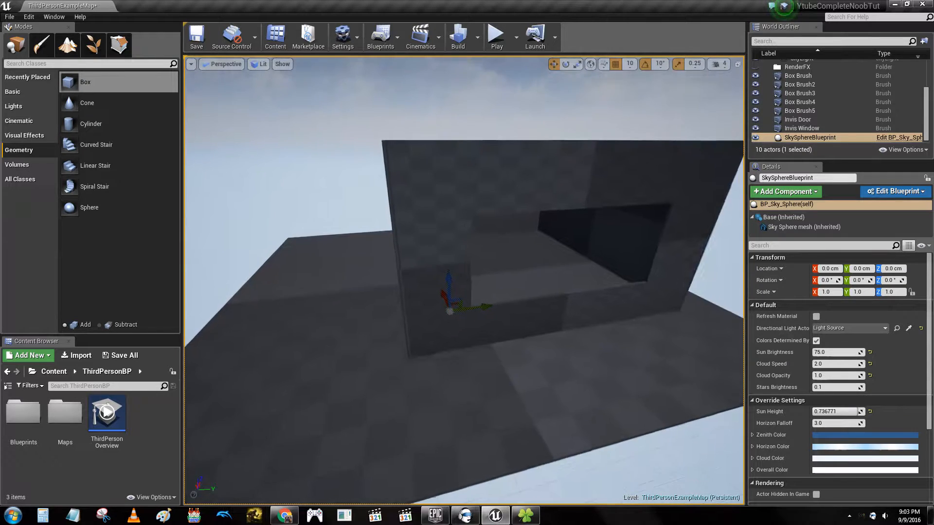
pyautogui.click(800, 83)
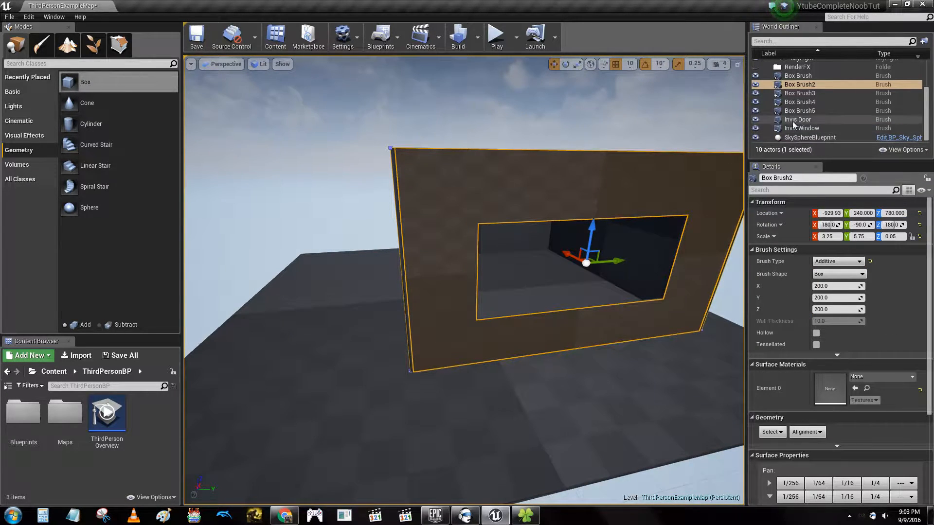
pyautogui.scroll(-3)
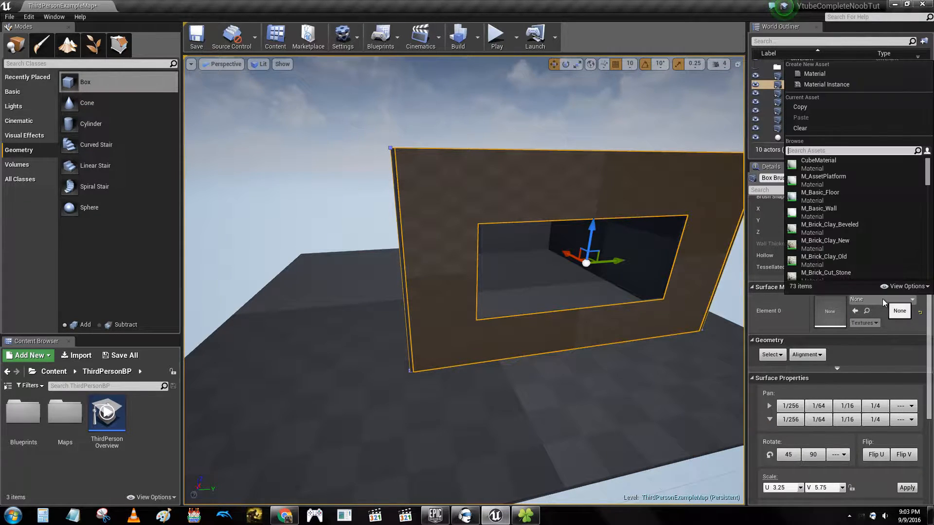
# Try hewn stone and pebble cobblestone, then settle on M_CobbleStone_Smooth for the window wall.
pyautogui.click(828, 214)
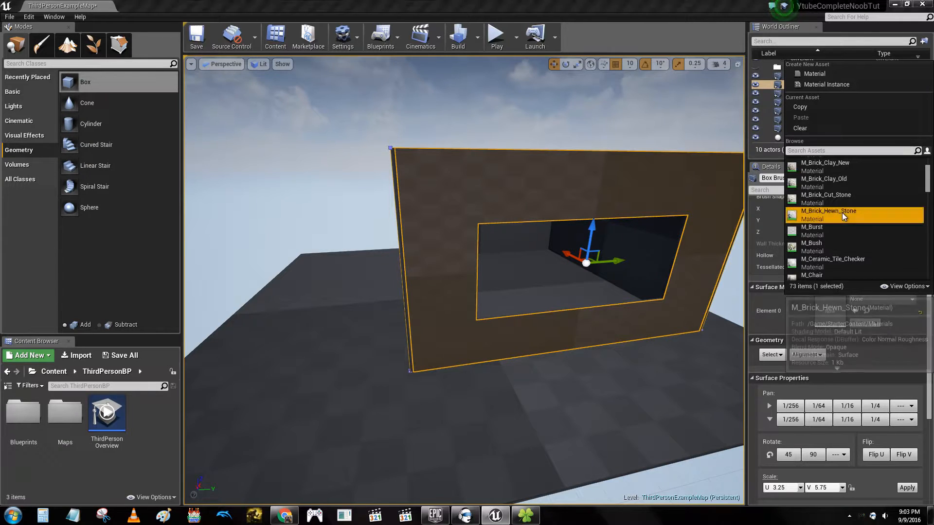
pyautogui.click(829, 214)
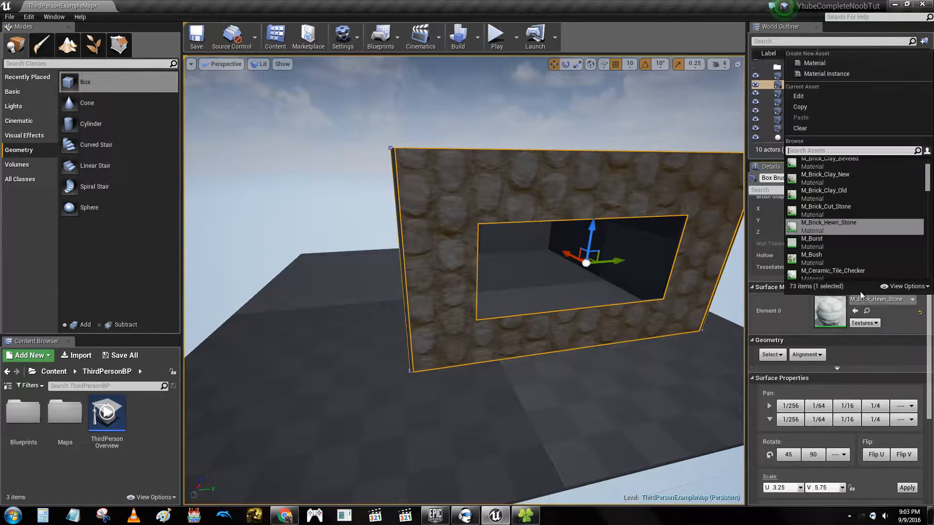
pyautogui.click(811, 255)
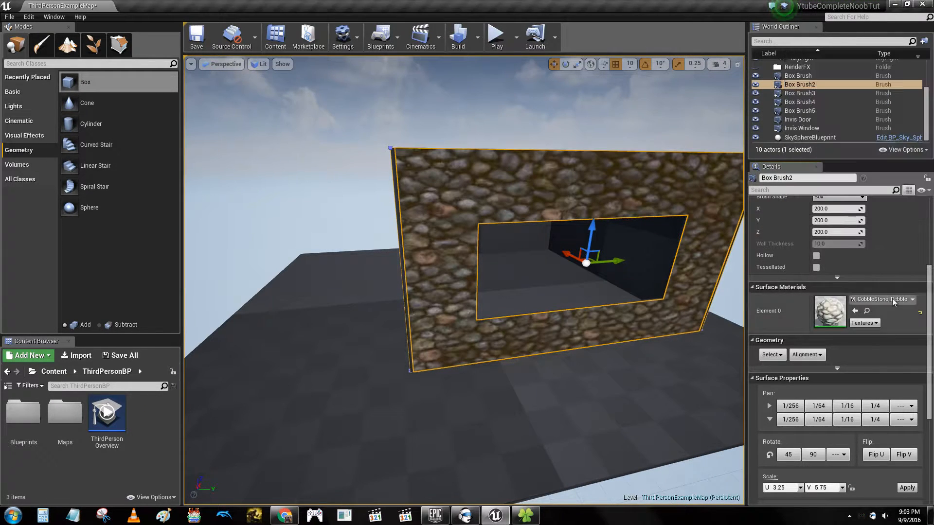
pyautogui.click(912, 299)
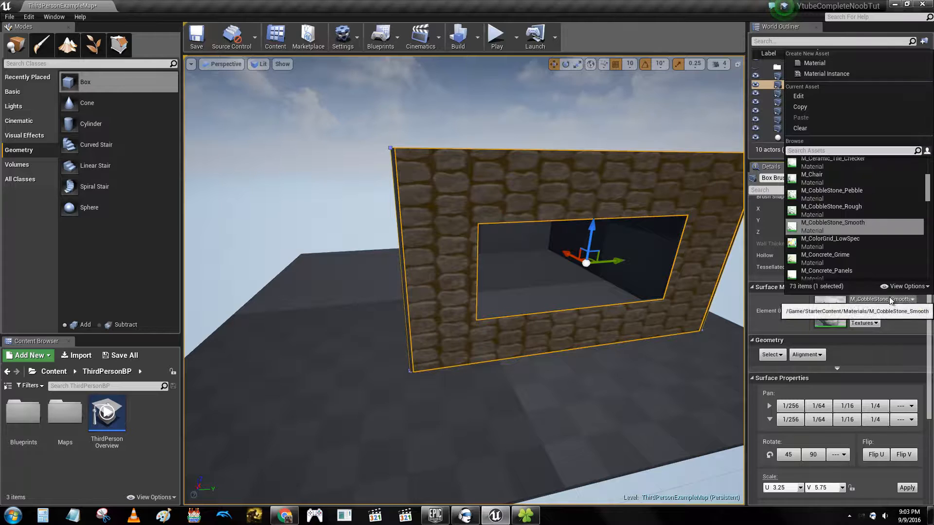
pyautogui.click(827, 270)
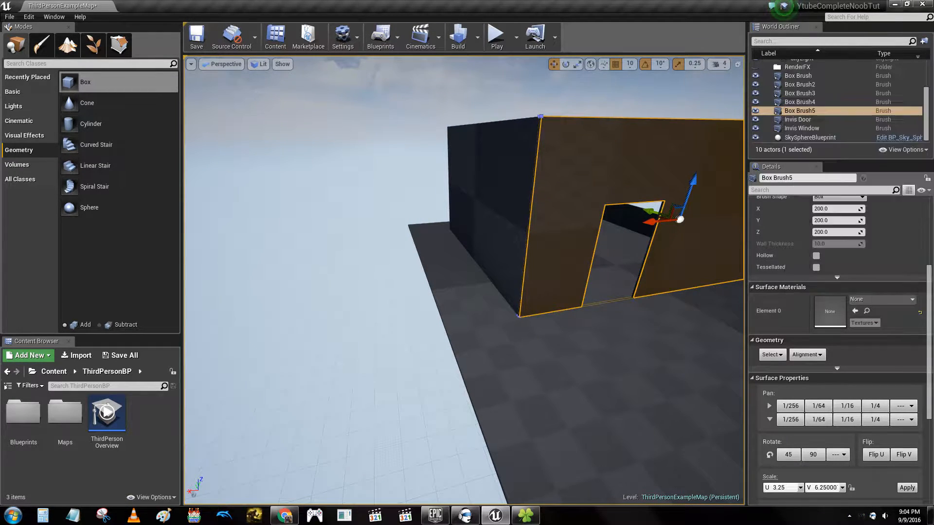
# Give the door wall the M_Concrete_Panels material found by searching 'concrete'.
pyautogui.click(809, 138)
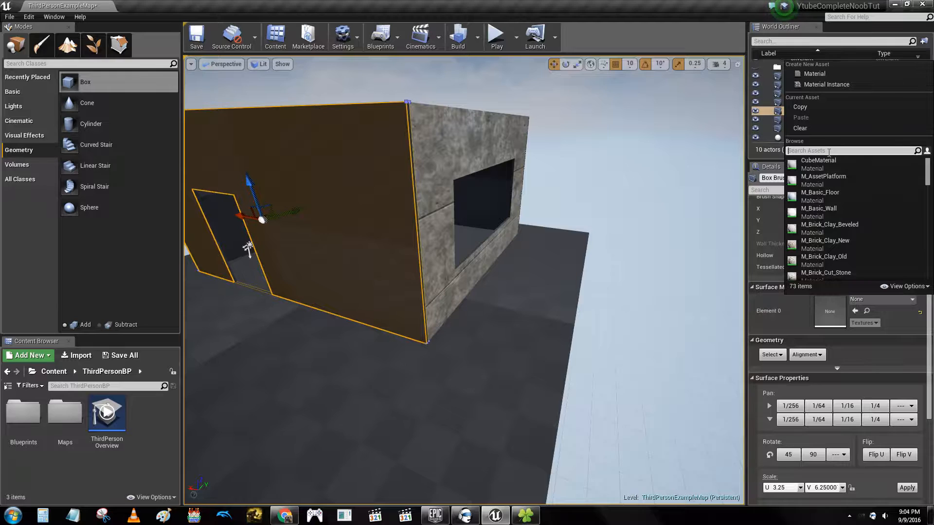
pyautogui.write('concrete')
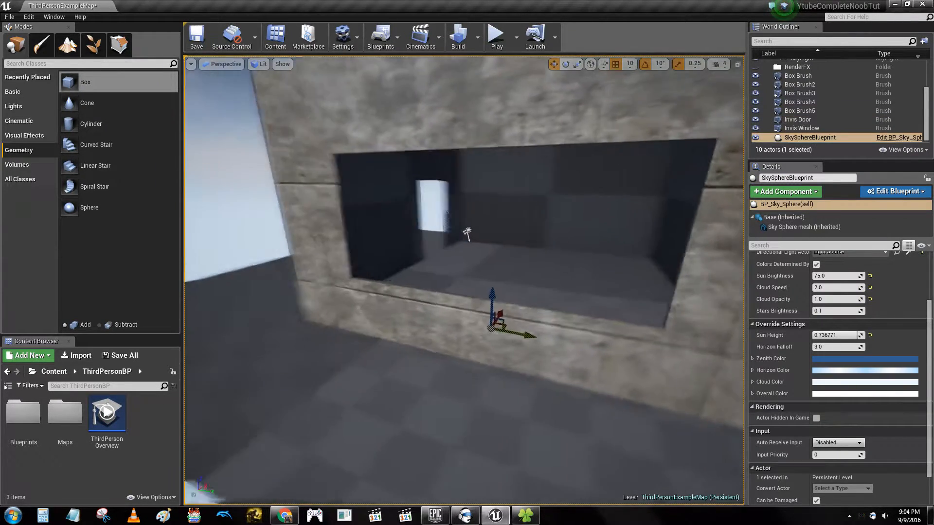
pyautogui.click(800, 102)
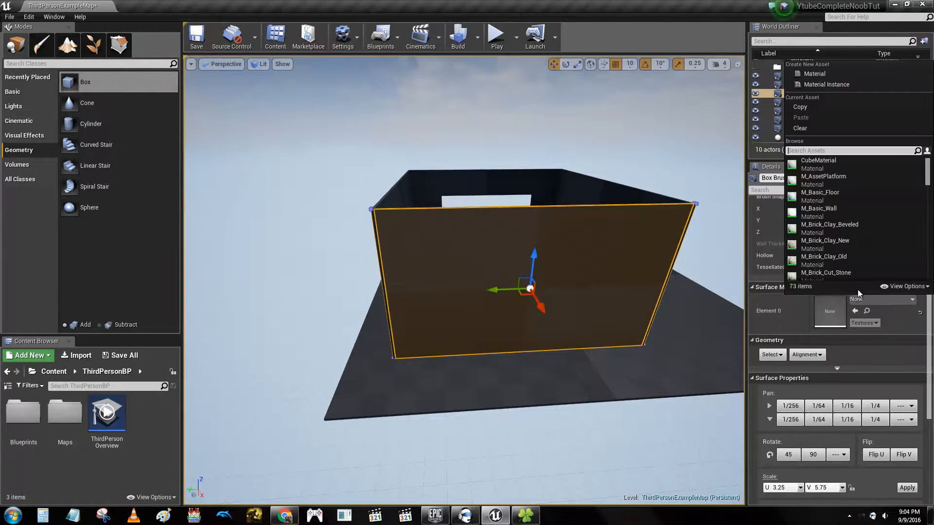
# Give the back wall M_Concrete_Panels as well and select the side wall next.
pyautogui.write('concrete')
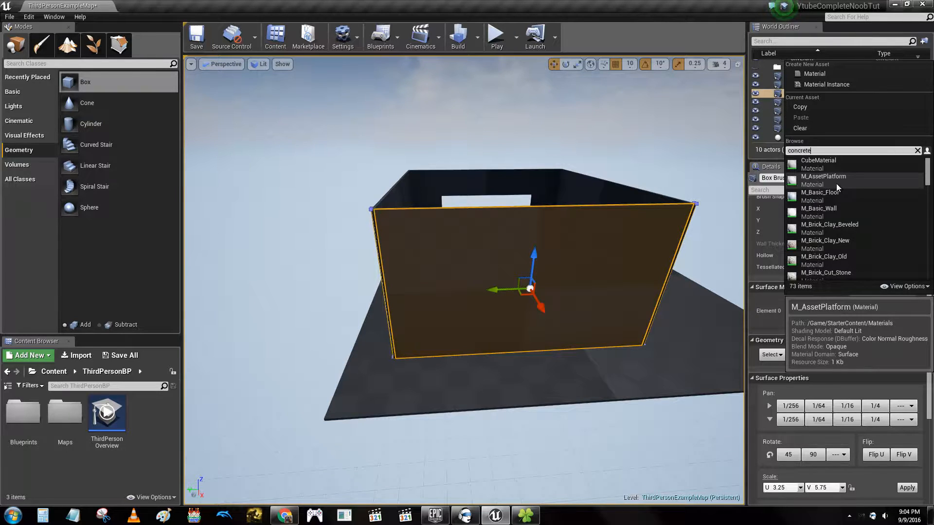
pyautogui.click(823, 176)
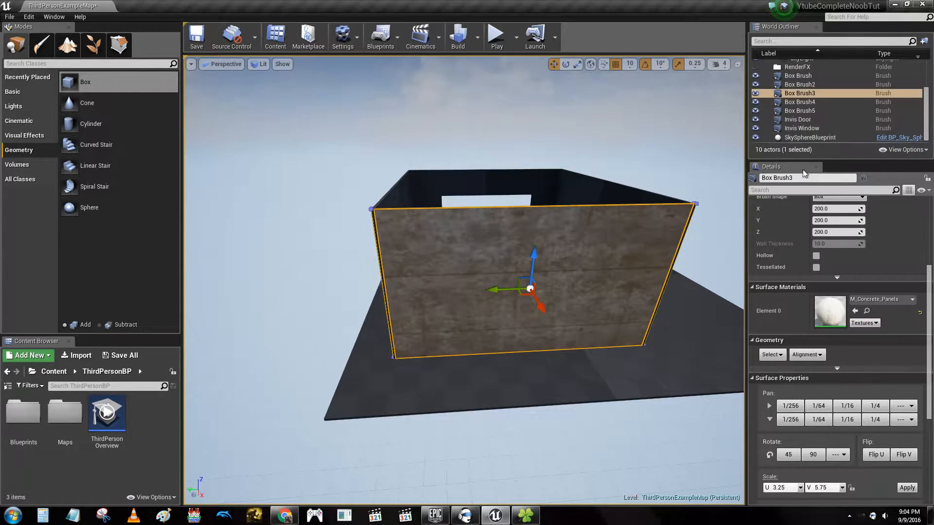
pyautogui.click(809, 137)
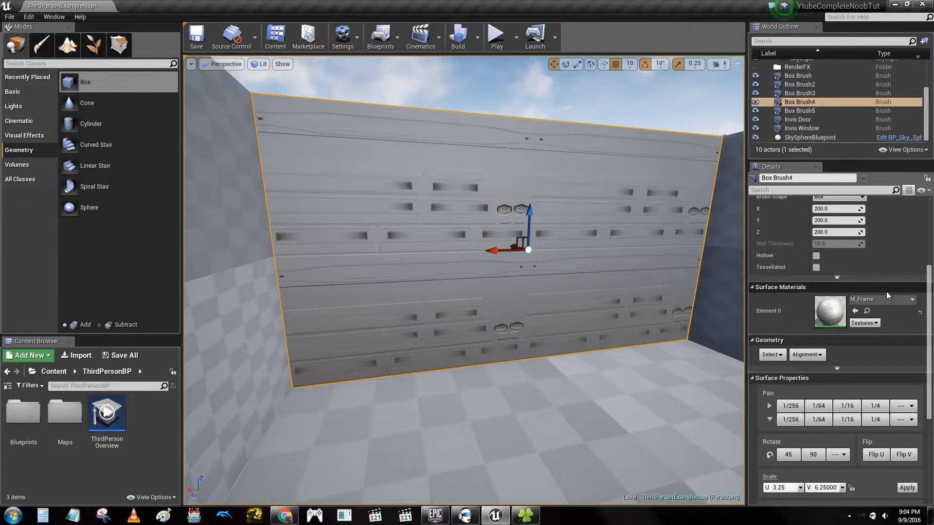
# Cycle the side wall through moss ground and burnished steel, settling on polished marble.
pyautogui.click(912, 300)
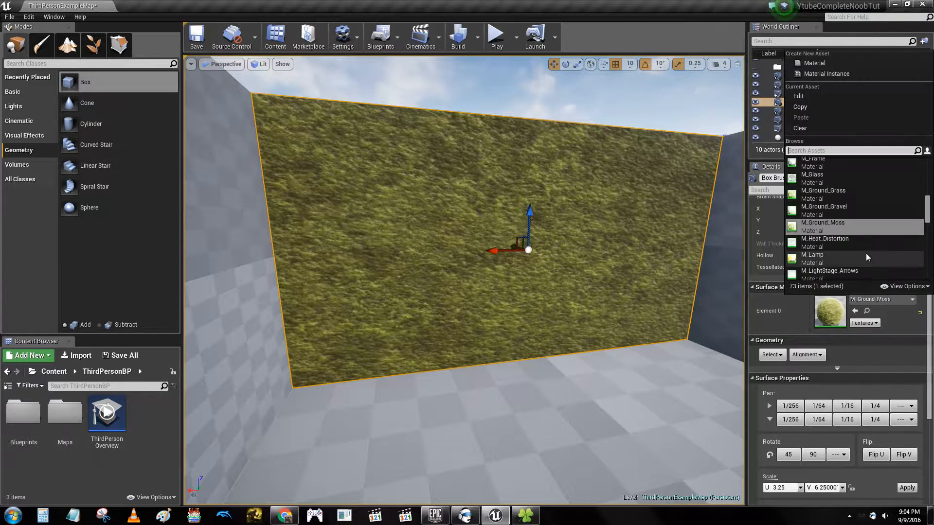
pyautogui.scroll(-3)
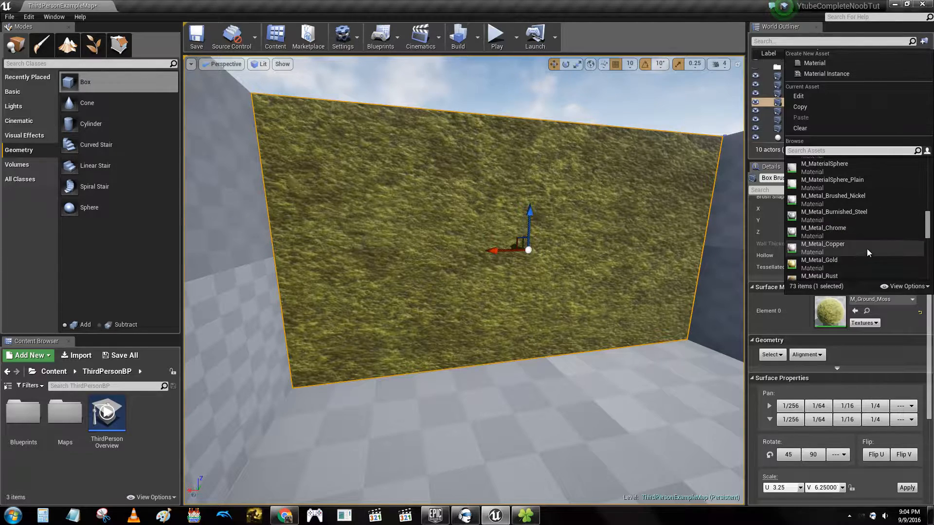
pyautogui.click(833, 214)
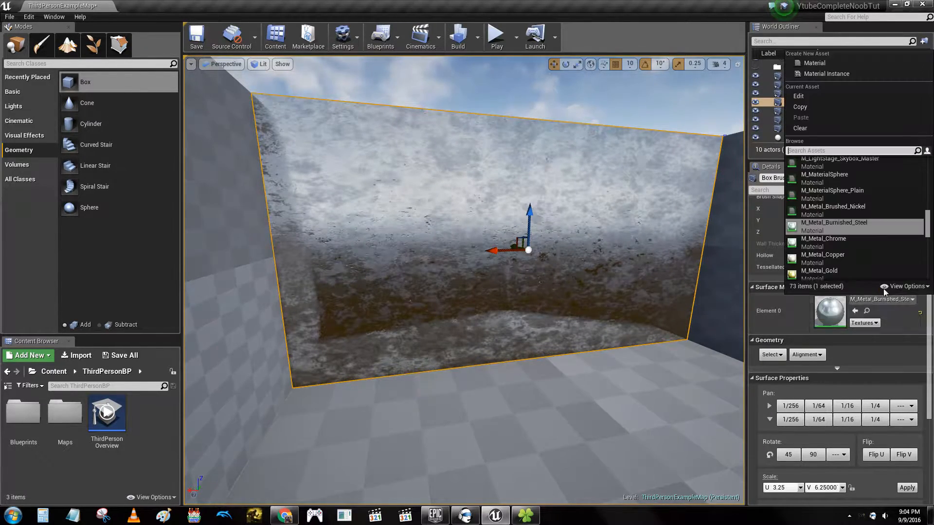
pyautogui.click(823, 222)
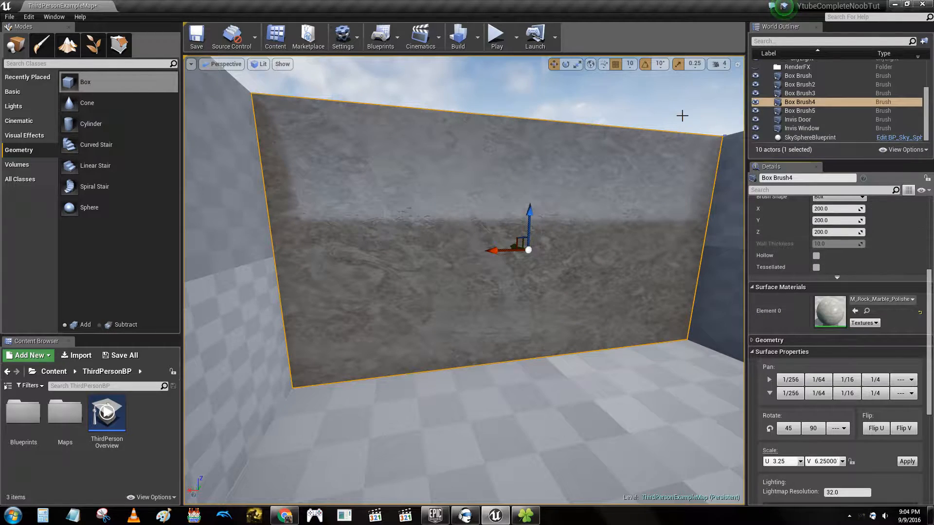
# Search 'rock' and give the remaining walls the M_Rock_Slate material.
pyautogui.click(827, 222)
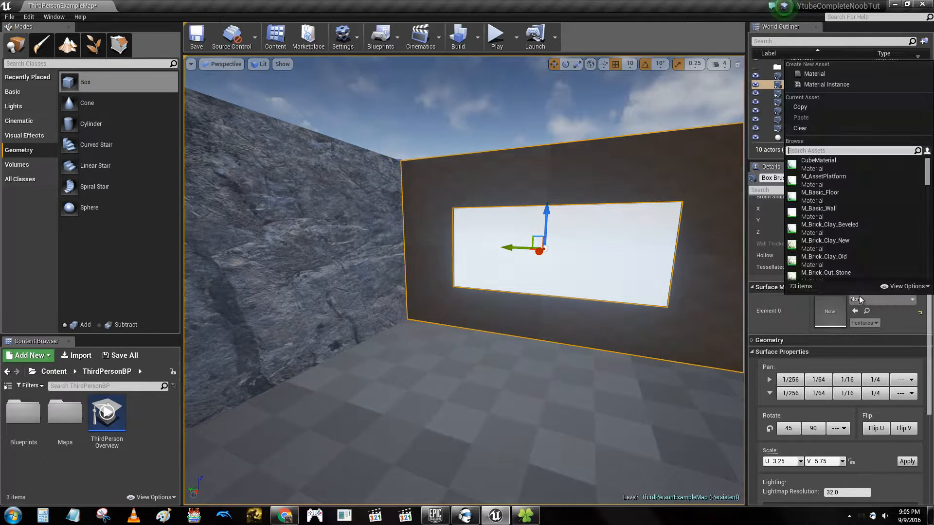
pyautogui.write('rock')
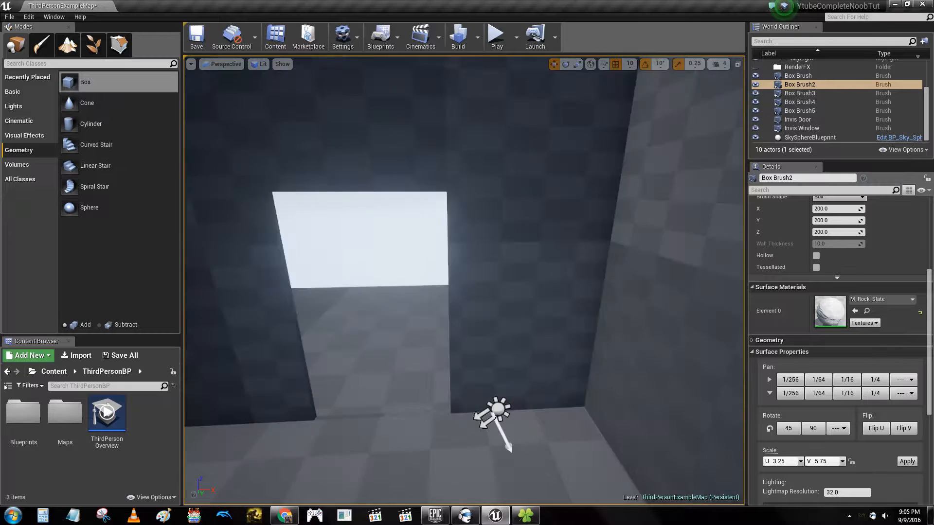
pyautogui.click(909, 299)
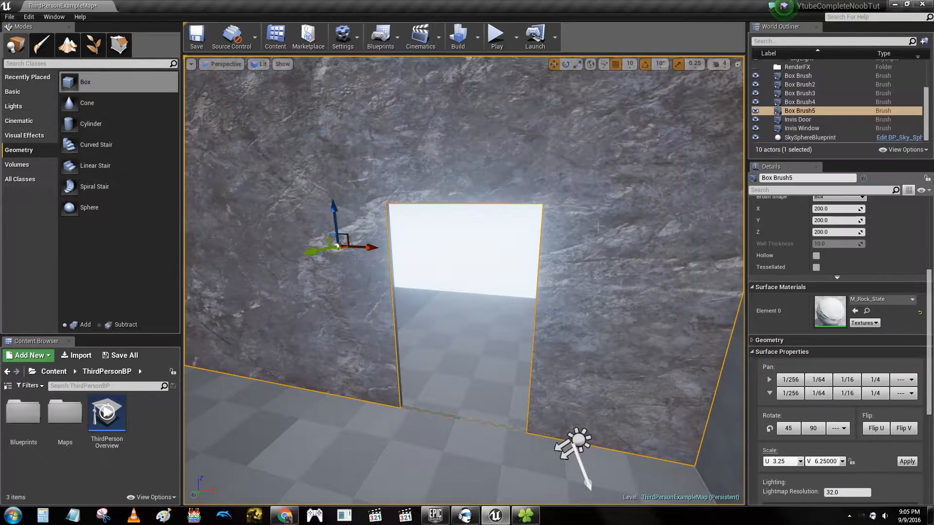
# Swap the walls, including the window wall, to M_Concrete_Tiles found by searching 'tiles'.
pyautogui.click(799, 94)
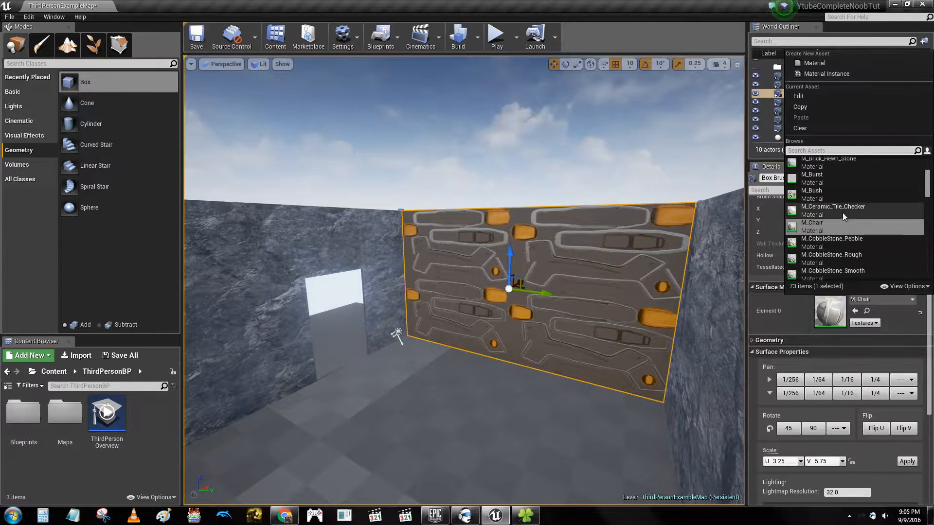
pyautogui.click(811, 174)
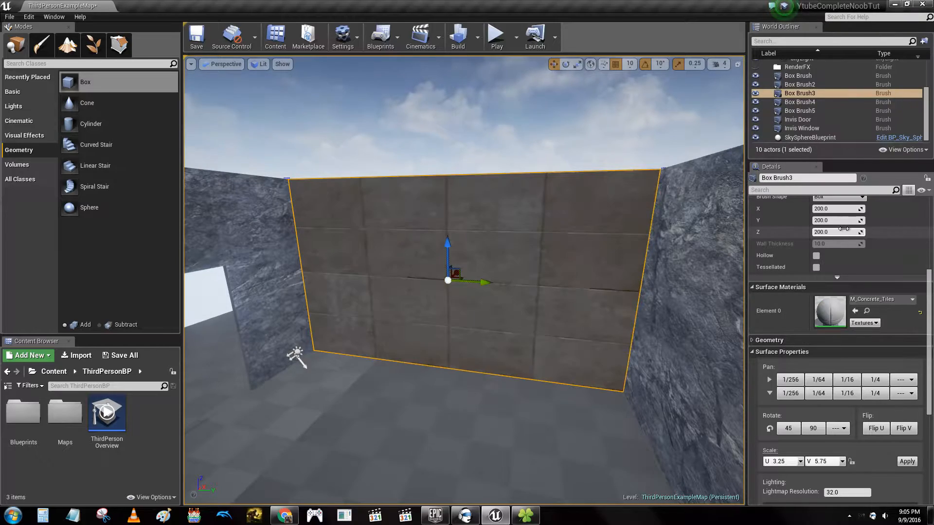
pyautogui.click(809, 137)
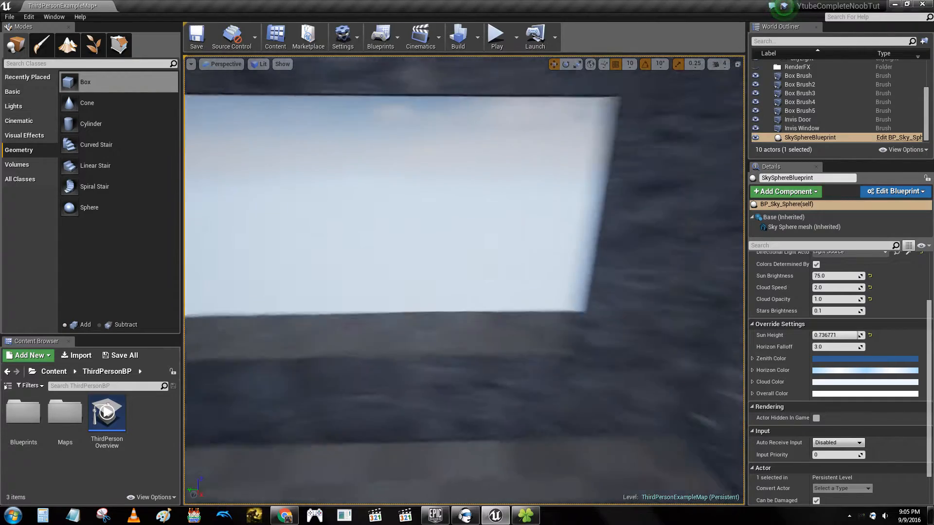
pyautogui.click(800, 83)
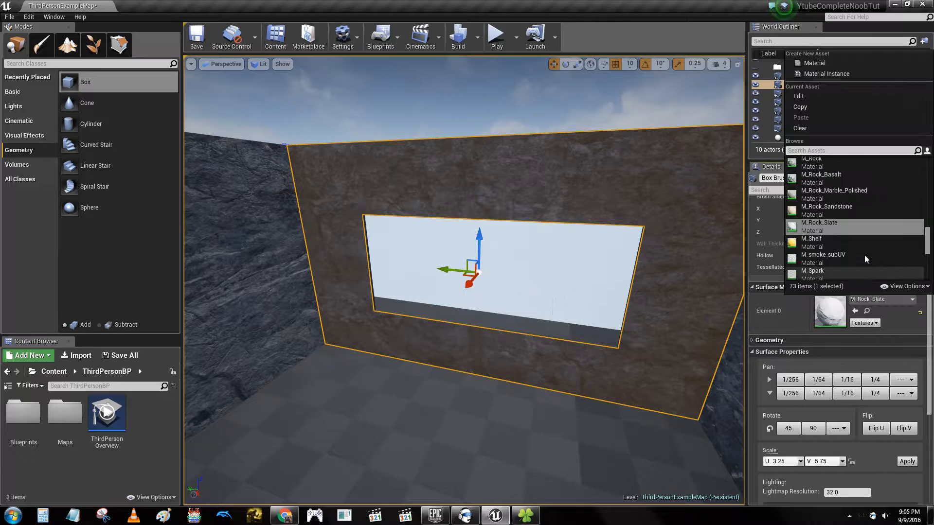
pyautogui.write('tiles')
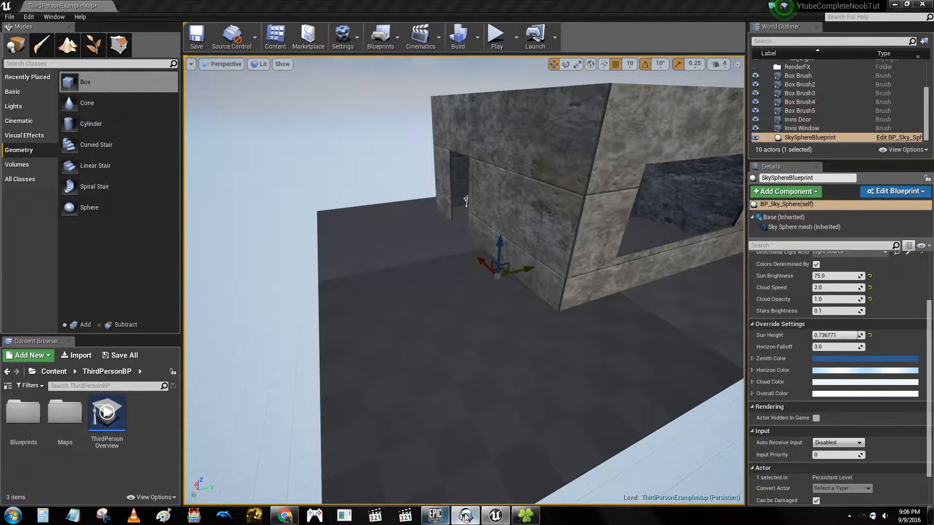
# Select the floor slab and give it the M_Concrete_Tiles material found by searching 'tile'.
pyautogui.click(464, 516)
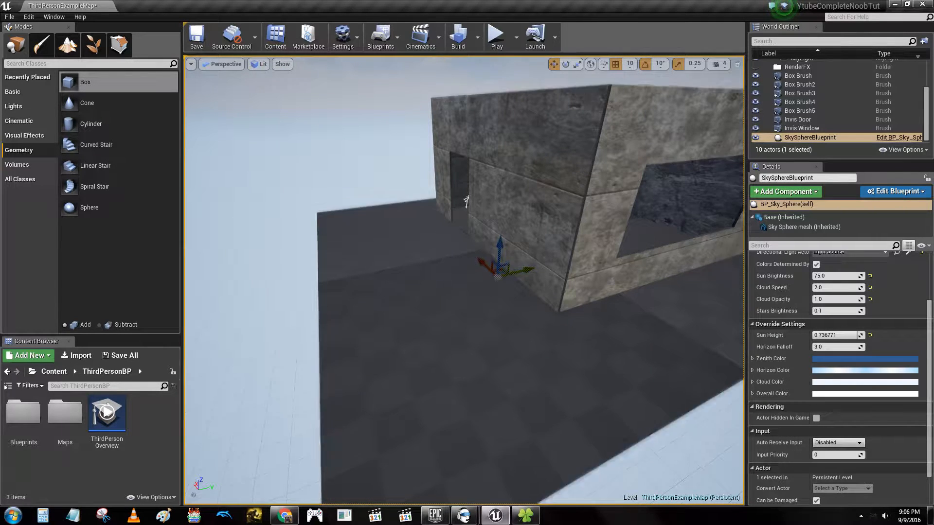
pyautogui.click(798, 75)
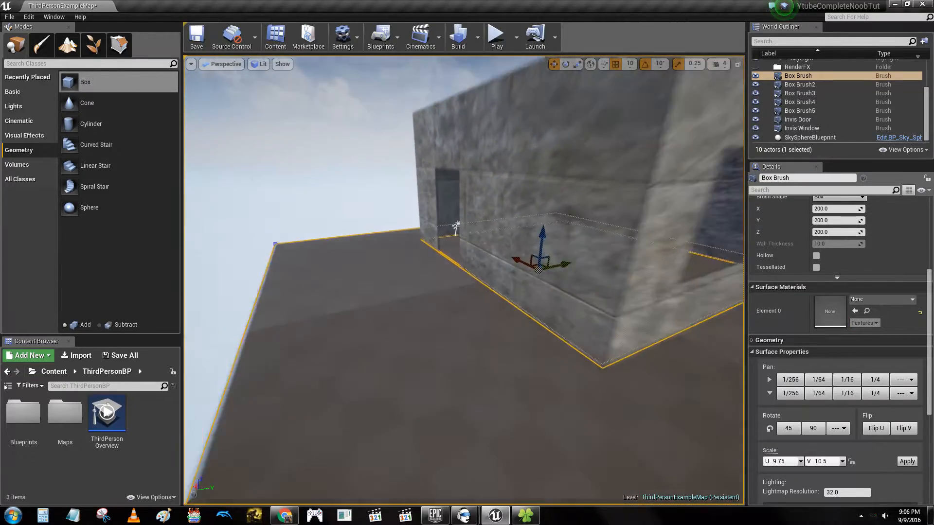
pyautogui.click(810, 138)
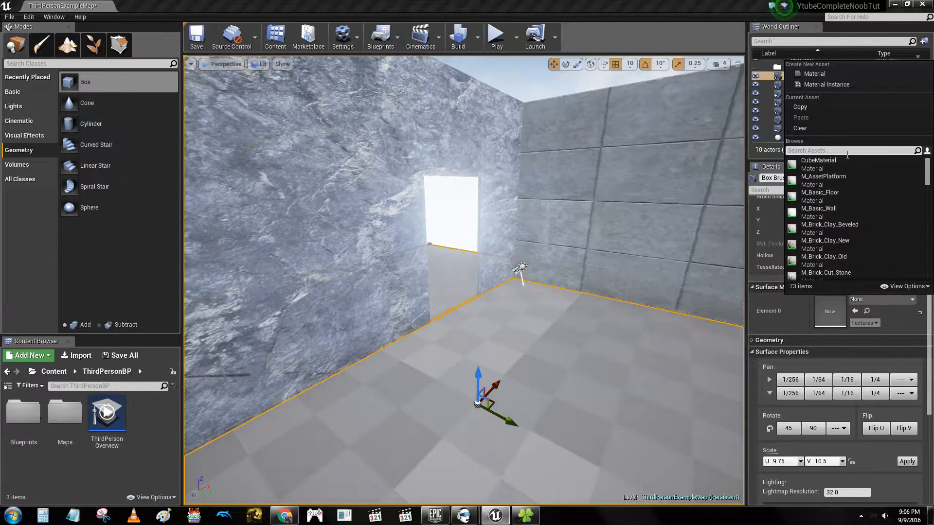
pyautogui.write('tile')
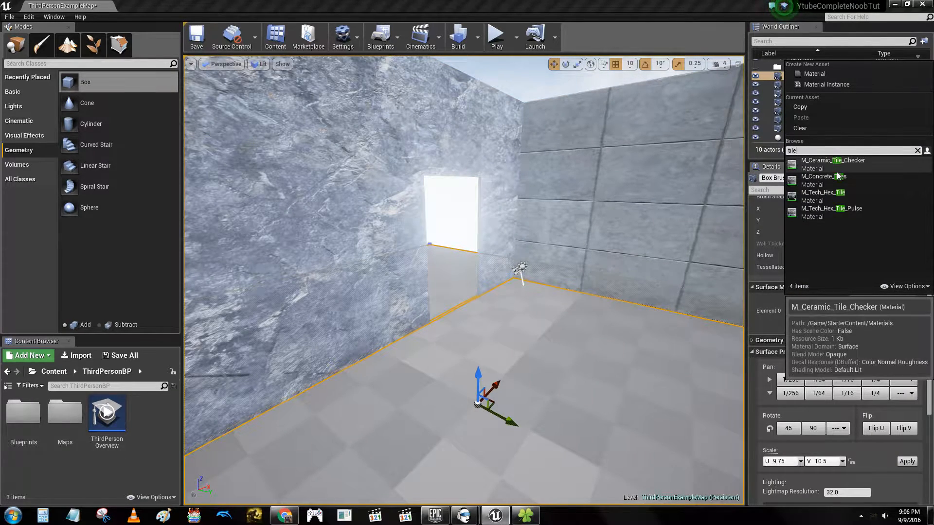
pyautogui.click(810, 137)
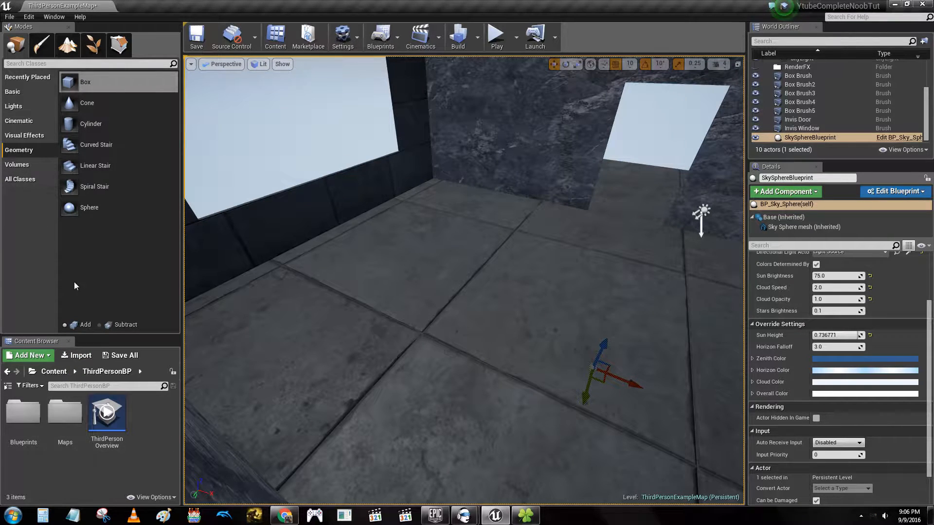
pyautogui.moveTo(64, 413)
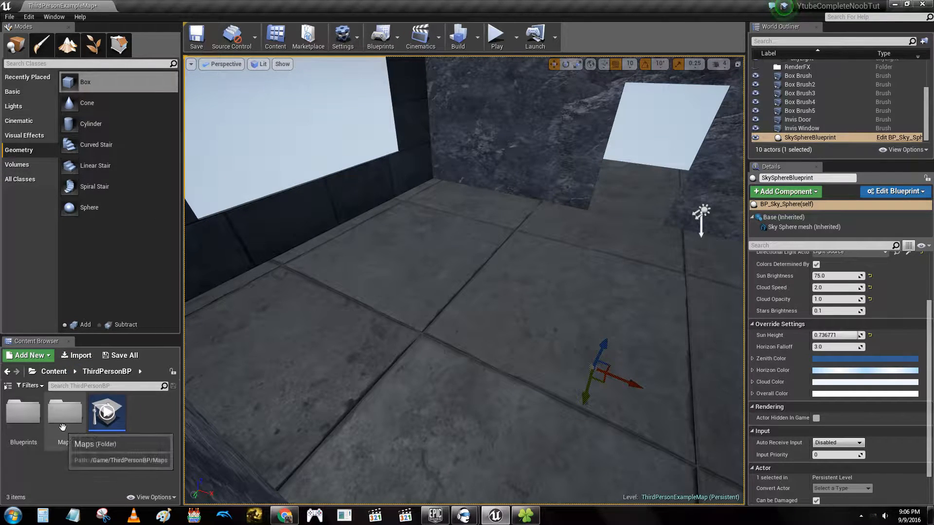
# Find the chair asset in the root content folder, place SM_Chair on the room floor and adjust it.
pyautogui.click(53, 372)
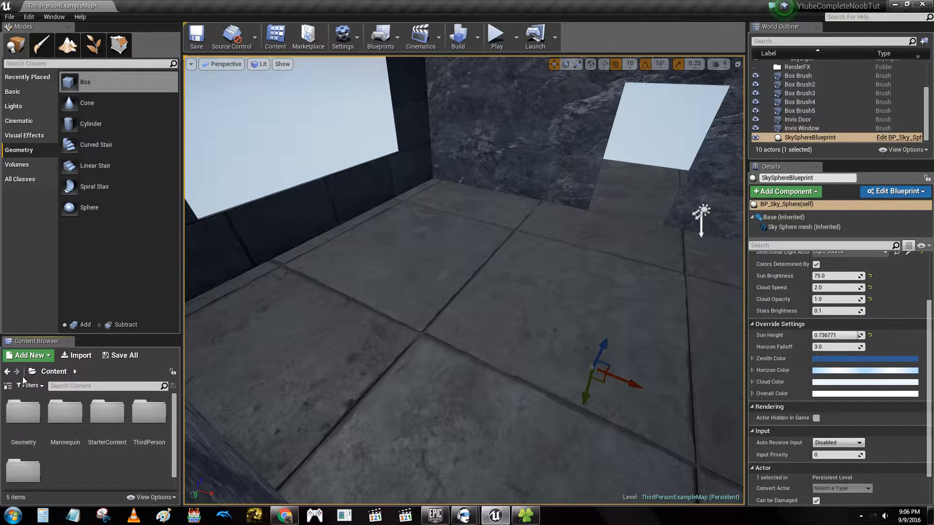
pyautogui.moveTo(22, 398)
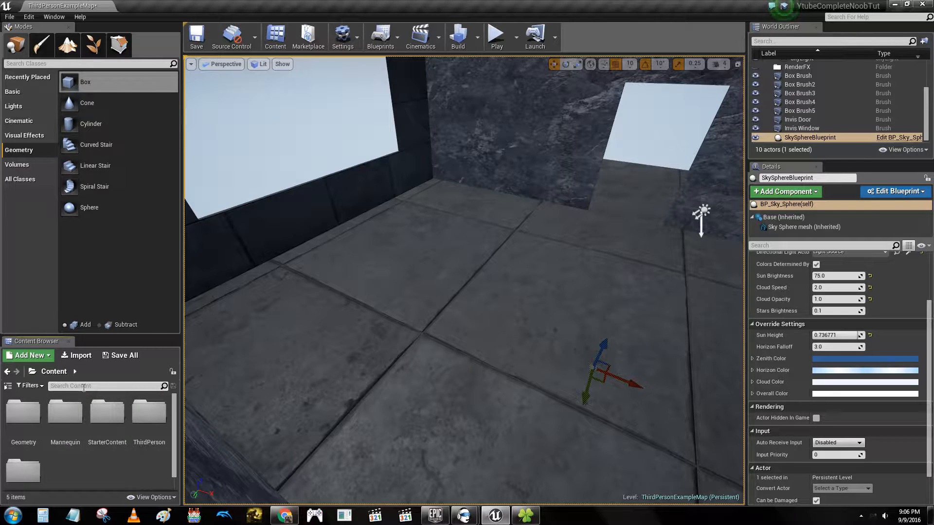
pyautogui.write('chair')
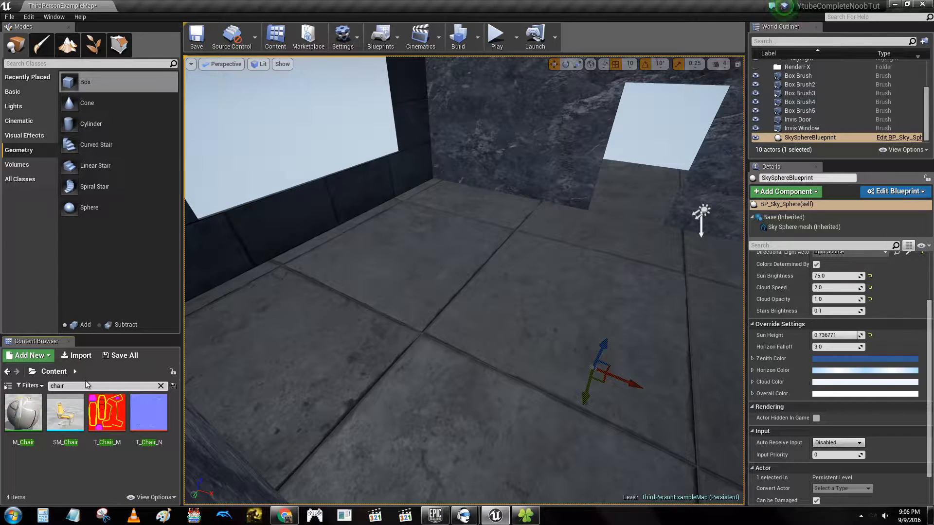
pyautogui.moveTo(65, 411); pyautogui.dragTo(351, 357)
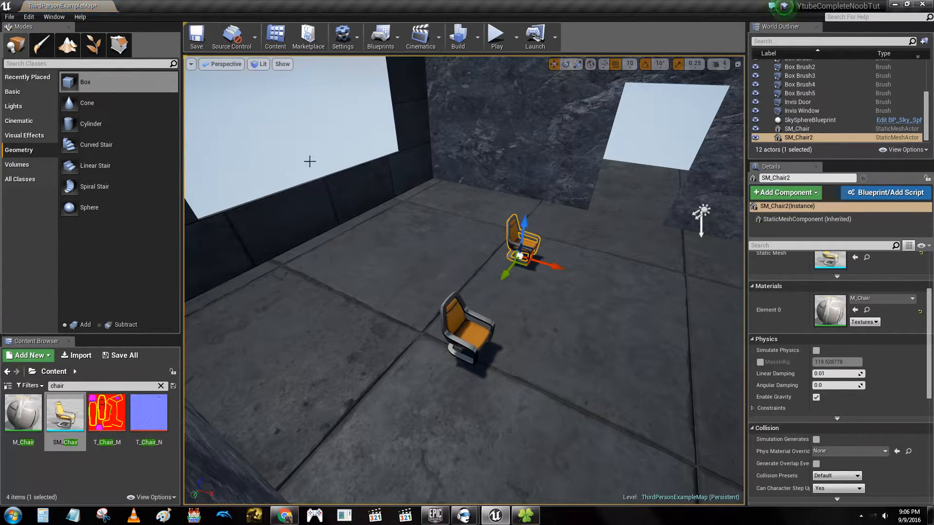
pyautogui.click(809, 119)
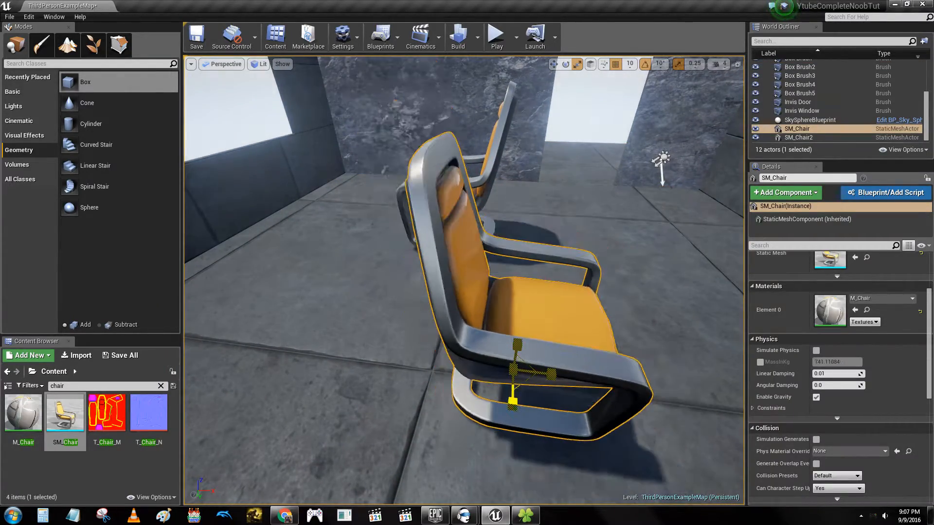
pyautogui.click(810, 119)
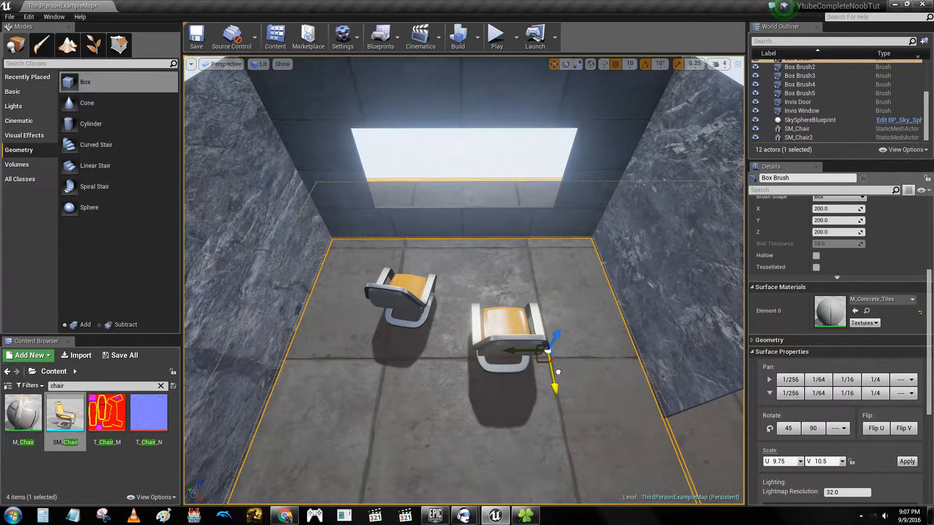
# Duplicate the chair, position the copy beside the original and rotate it to face differently.
pyautogui.click(515, 348)
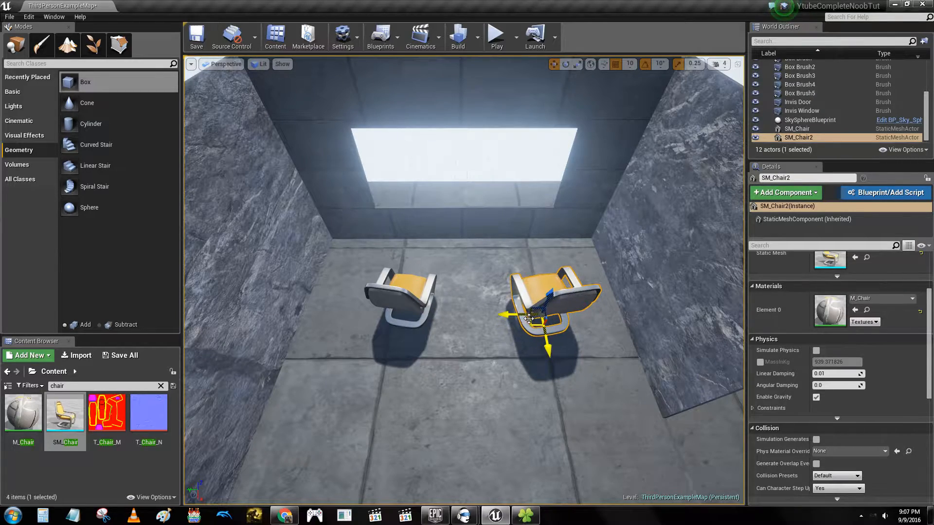
pyautogui.click(810, 119)
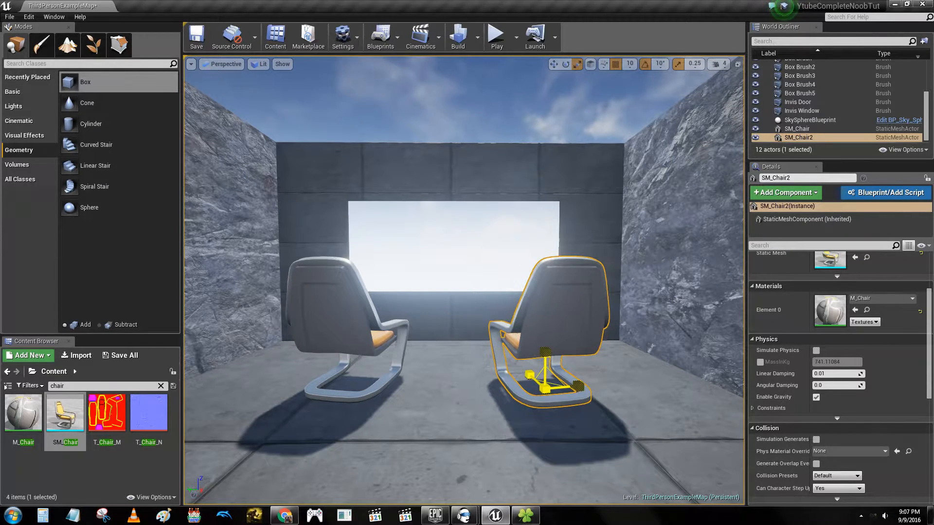
pyautogui.click(809, 120)
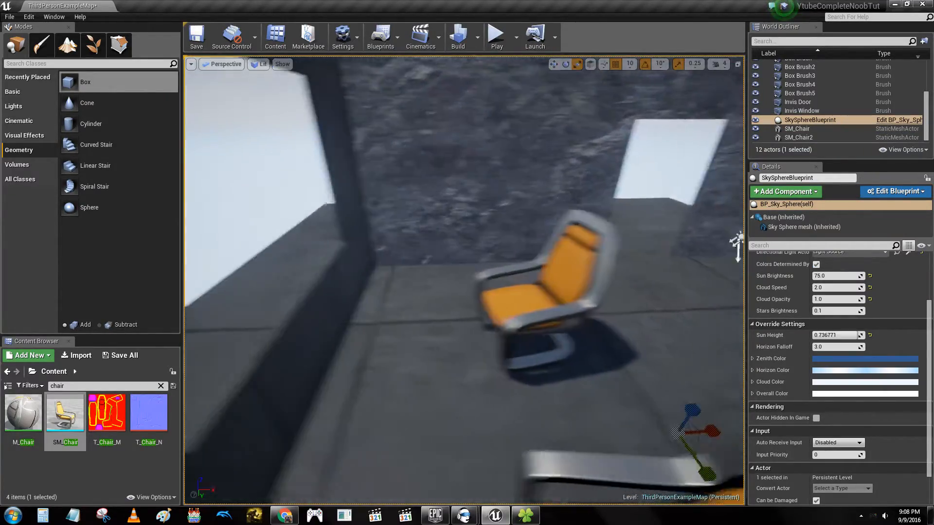
pyautogui.click(797, 138)
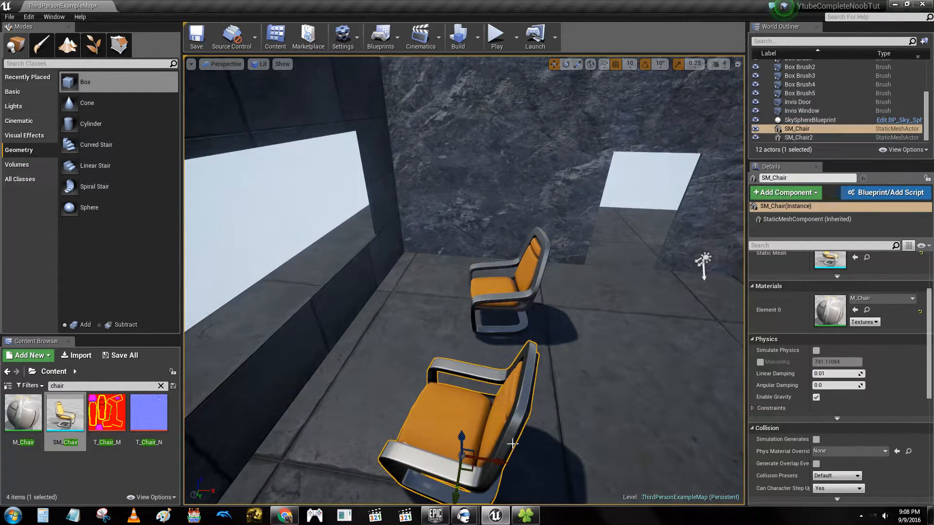
pyautogui.click(809, 120)
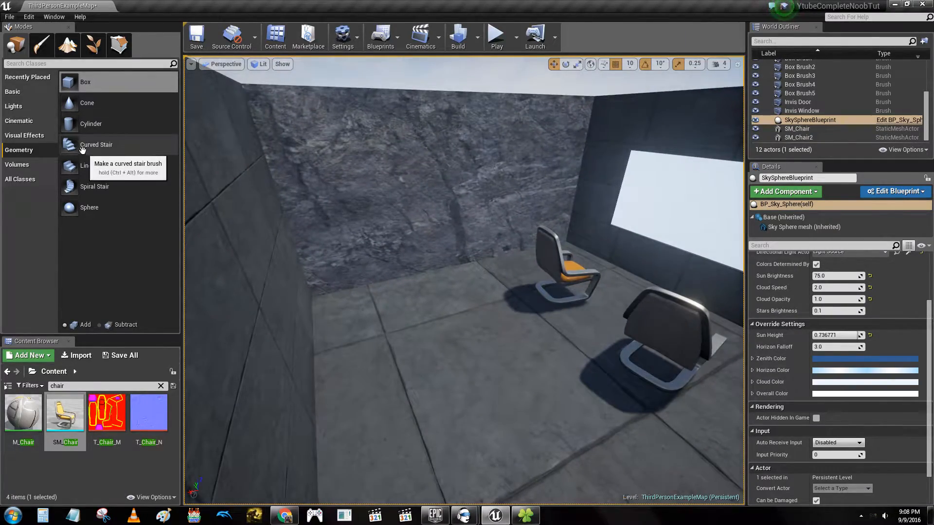
# Add a Curved Stair brush against the rock wall and scale it to 2.5, 1.0, 3.0.
pyautogui.click(96, 143)
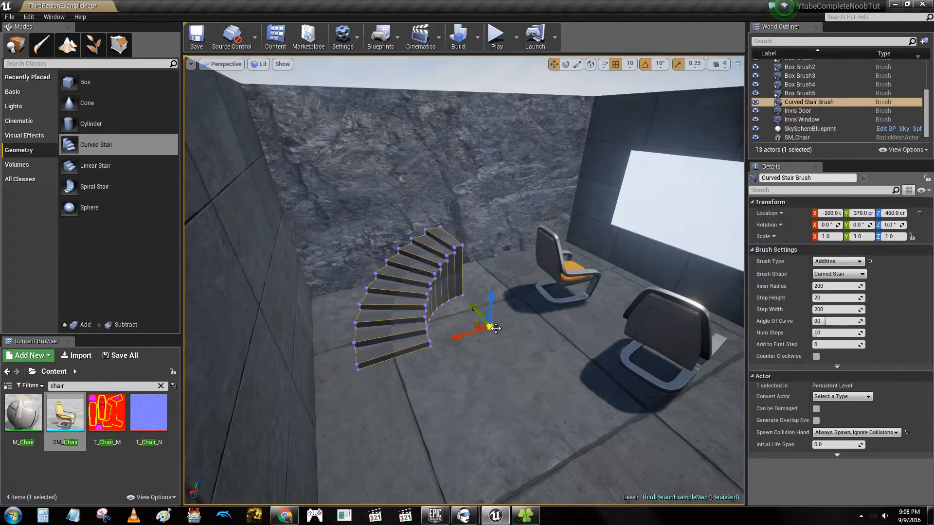
pyautogui.moveTo(488, 328); pyautogui.dragTo(542, 345)
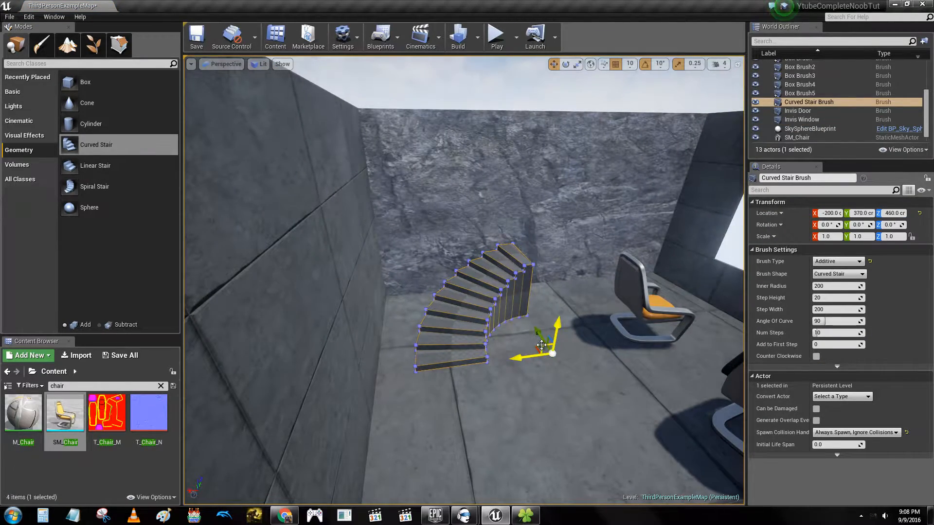
pyautogui.moveTo(542, 345); pyautogui.dragTo(494, 342)
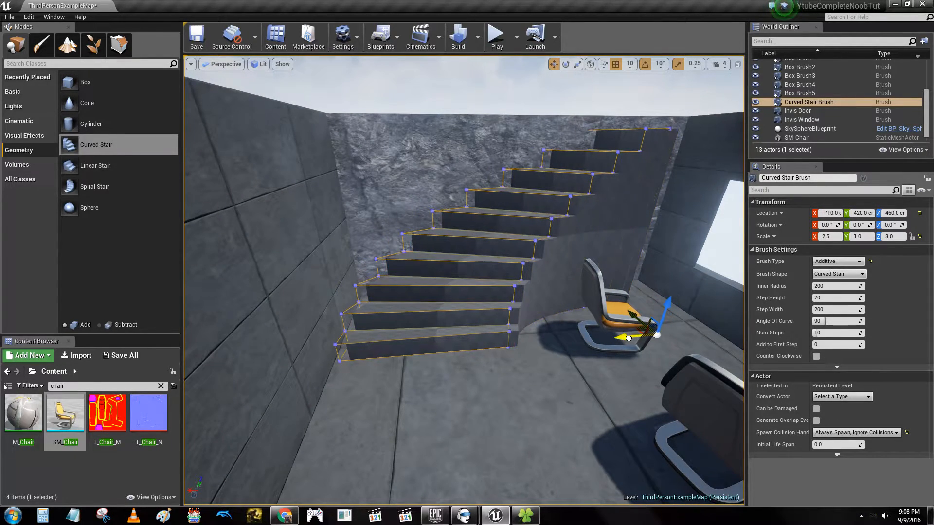
pyautogui.click(809, 128)
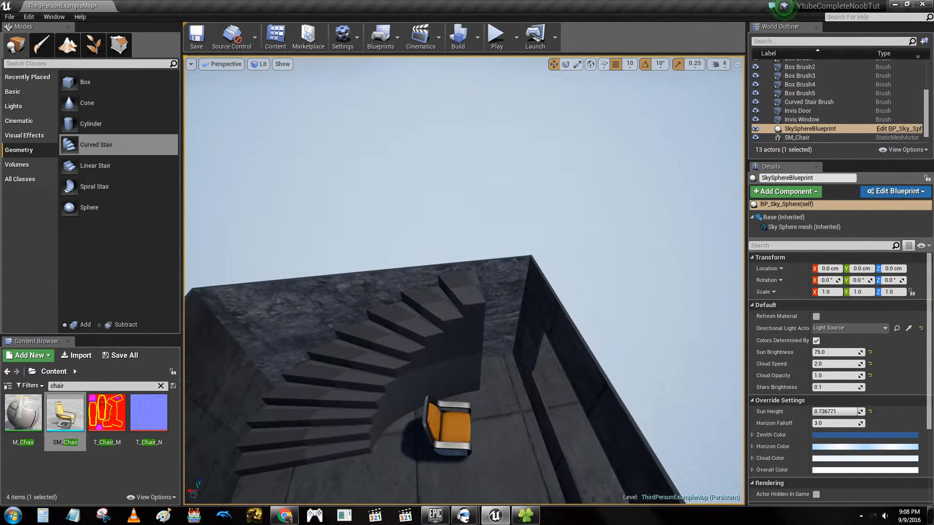
pyautogui.click(809, 102)
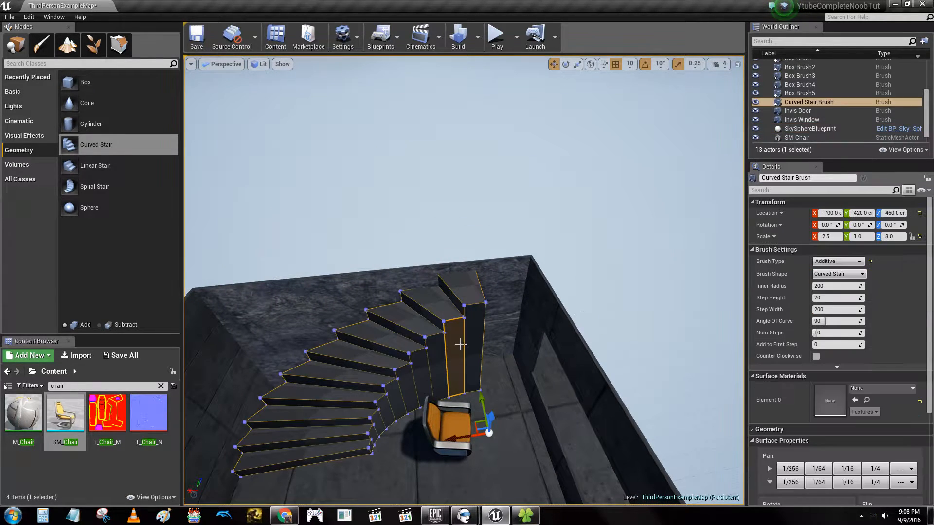
# Add two Box brushes flattened to Z scale 0.05 at Z 1060 as an upper floor above the stairs.
pyautogui.click(799, 66)
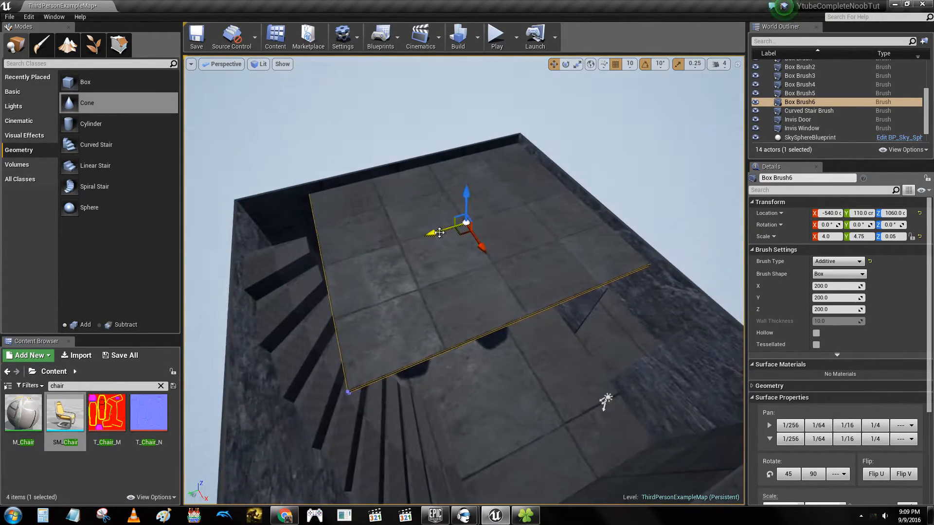
pyautogui.click(809, 137)
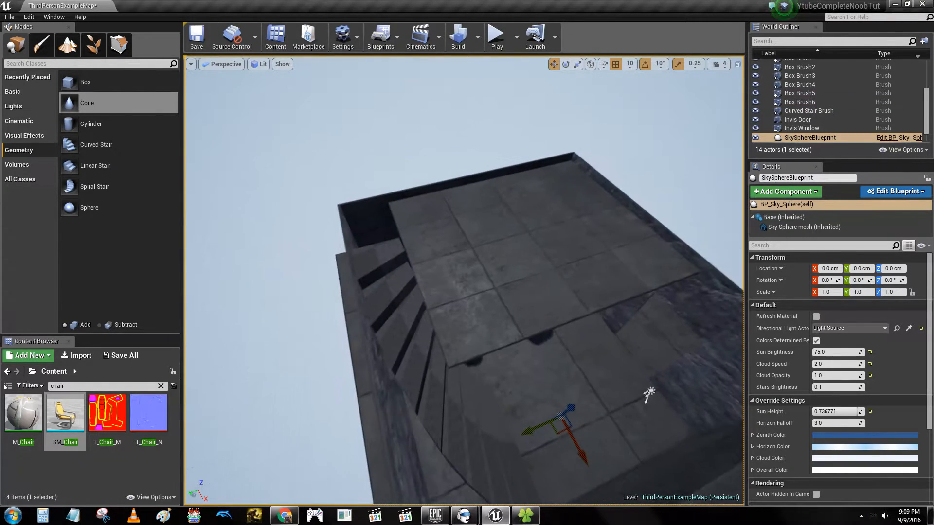
pyautogui.click(800, 102)
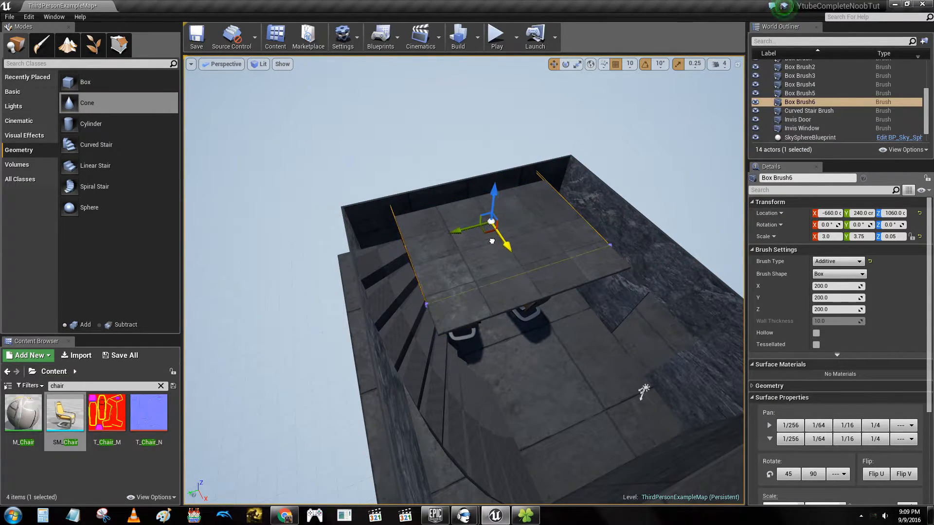
pyautogui.click(809, 137)
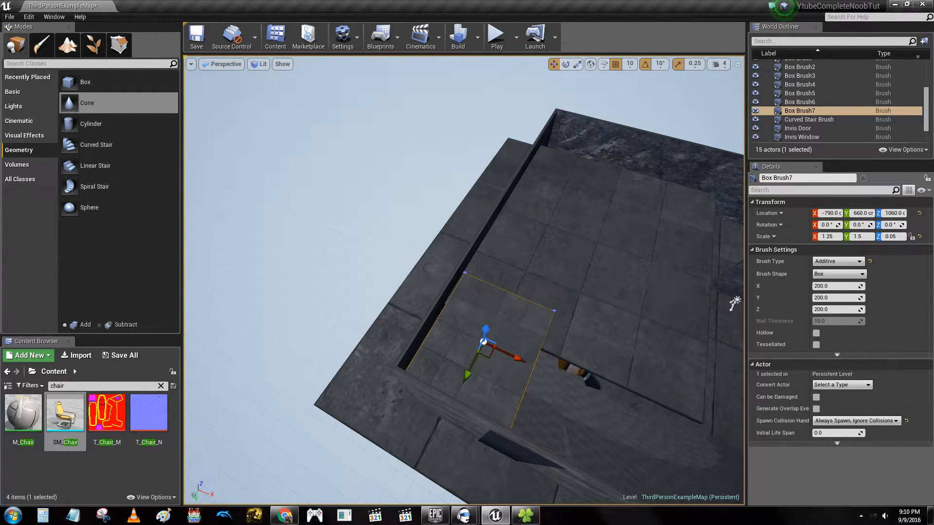
# Duplicate the flat slabs and adjust their Location and Scale to extend the platform at Z 1060.
pyautogui.click(809, 119)
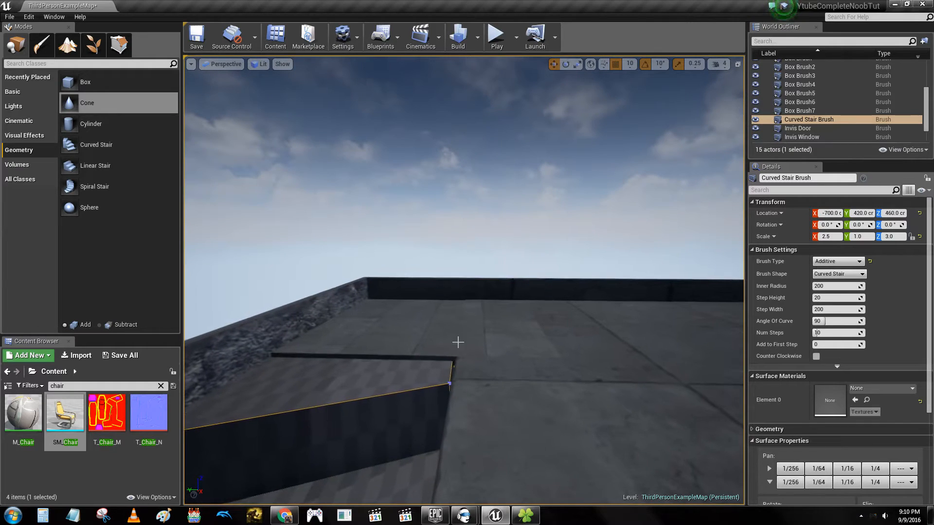
pyautogui.click(799, 110)
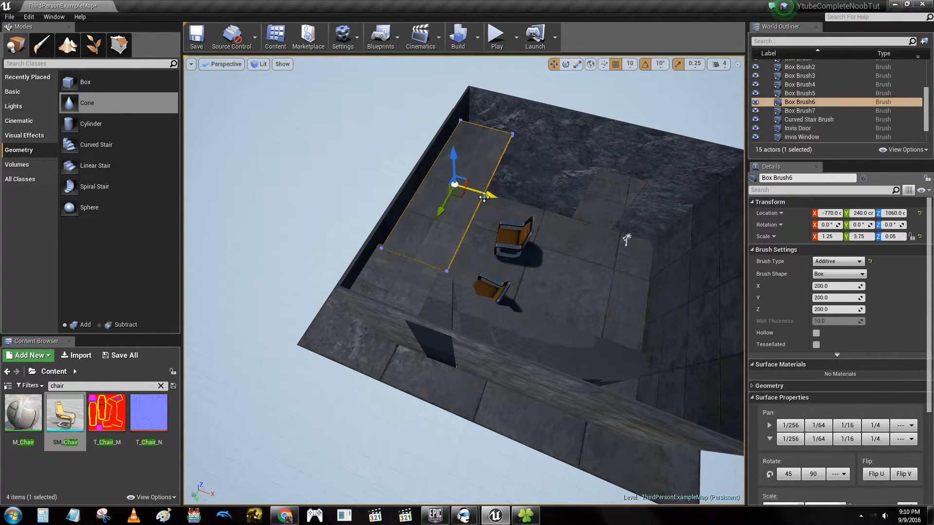
pyautogui.moveTo(486, 196); pyautogui.dragTo(447, 184)
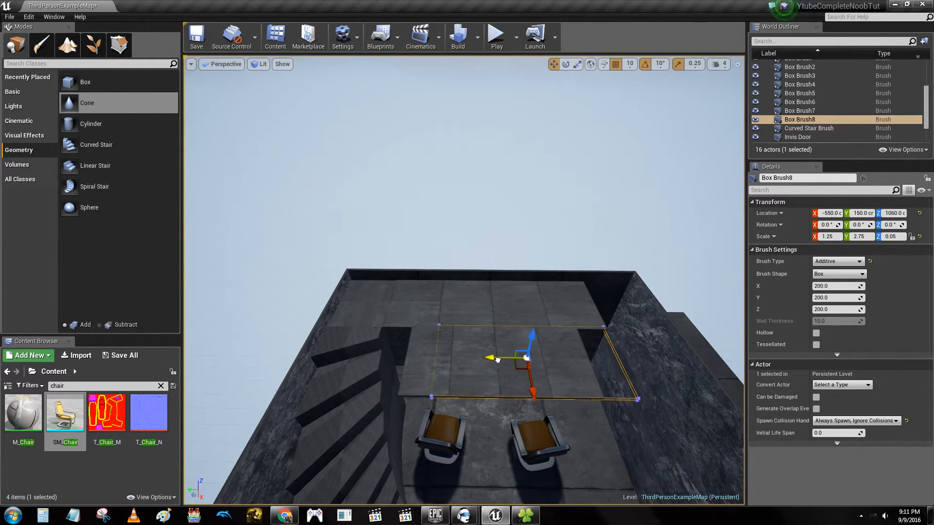
pyautogui.click(809, 120)
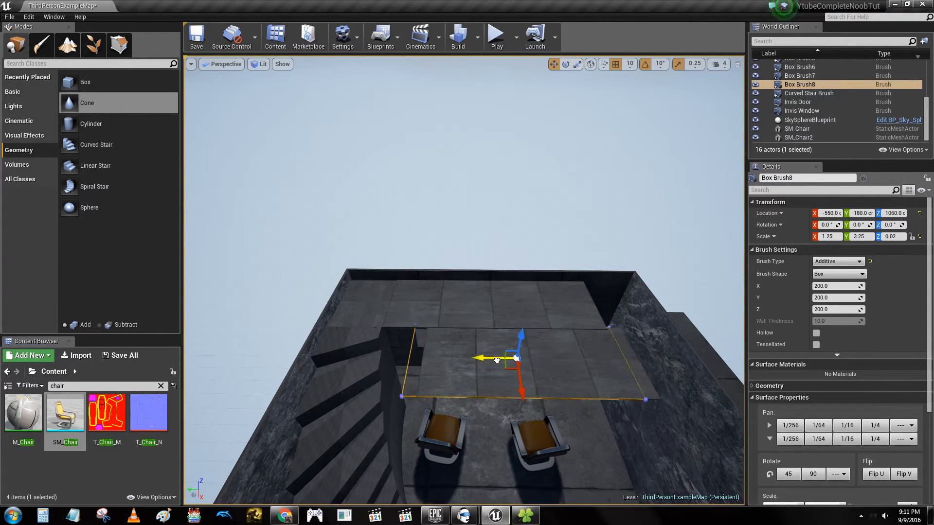
pyautogui.click(810, 120)
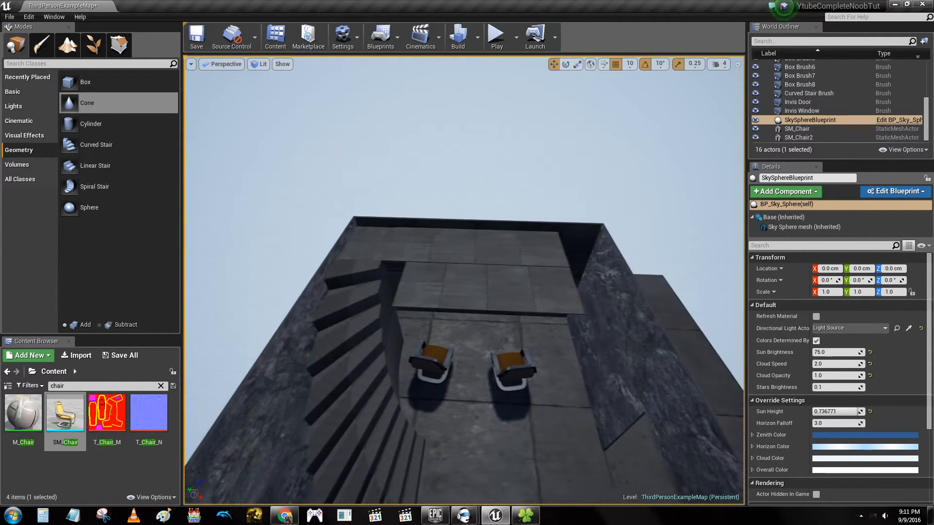
# Arrange more slabs above the chairs so the upper floor wraps the room, leaving the stair opening.
pyautogui.click(799, 84)
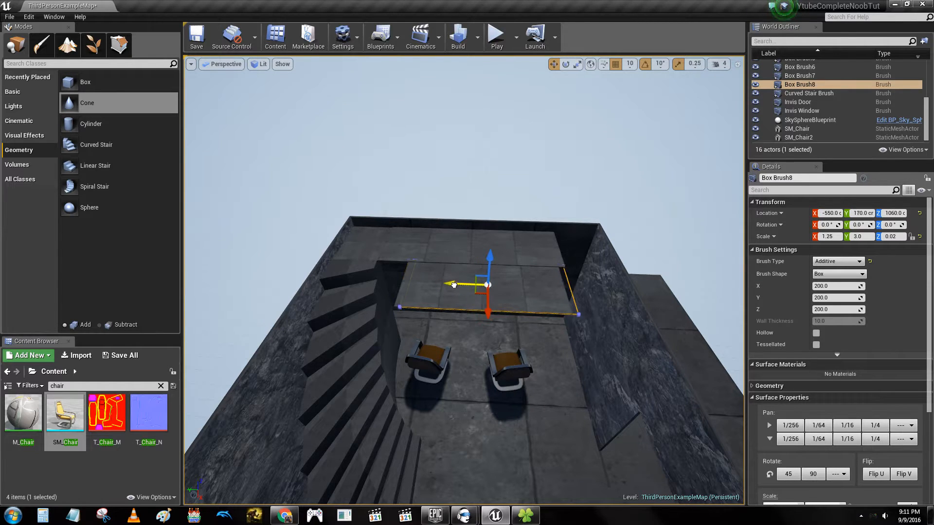
pyautogui.click(484, 293)
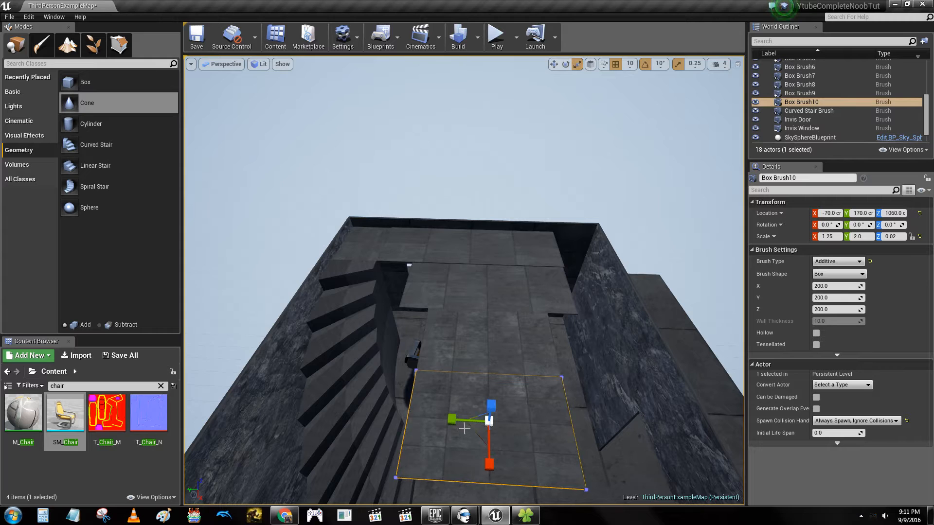
pyautogui.click(809, 138)
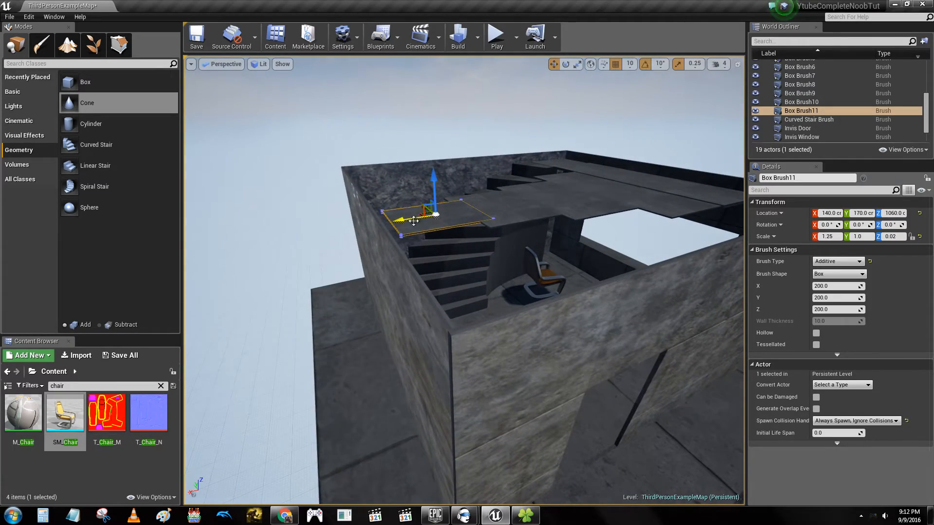
pyautogui.click(810, 119)
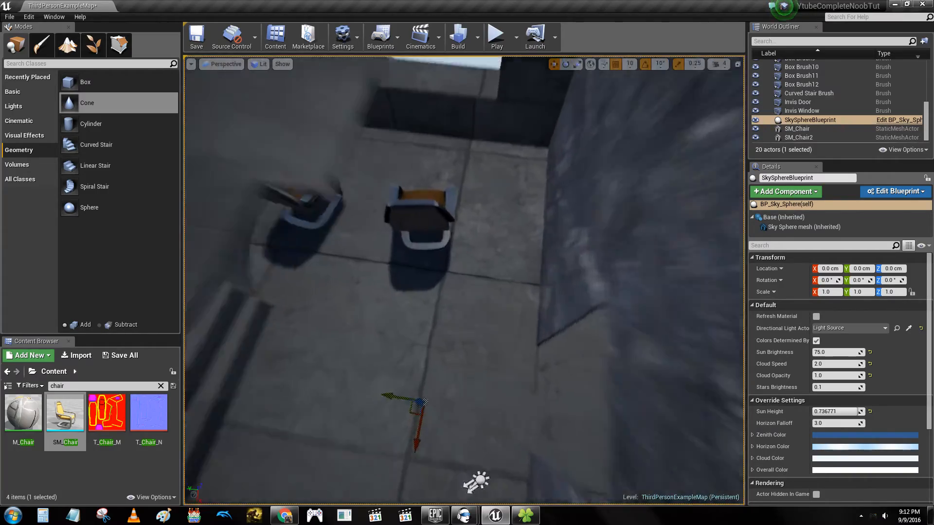
# Fly down to the room floor and start Play From Here to test the level with the character.
pyautogui.moveTo(465, 238); pyautogui.dragTo(465, 357)
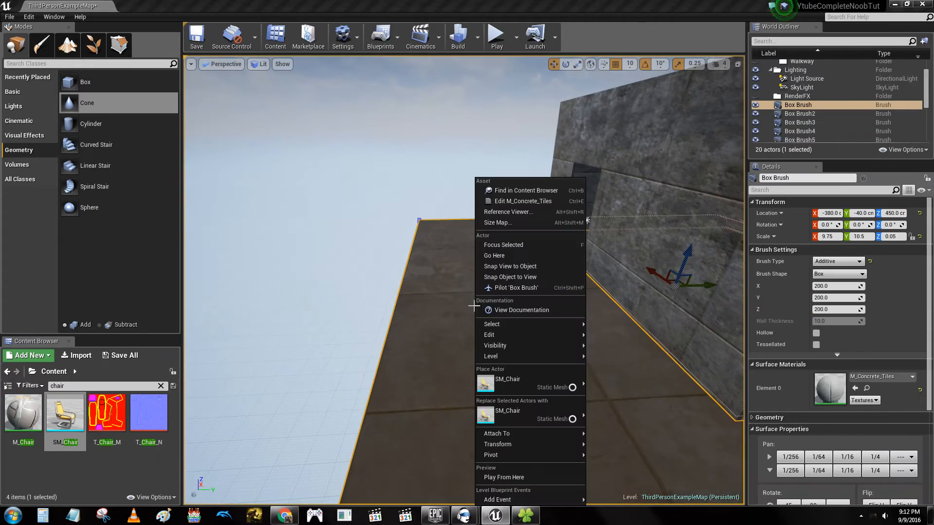
pyautogui.click(496, 33)
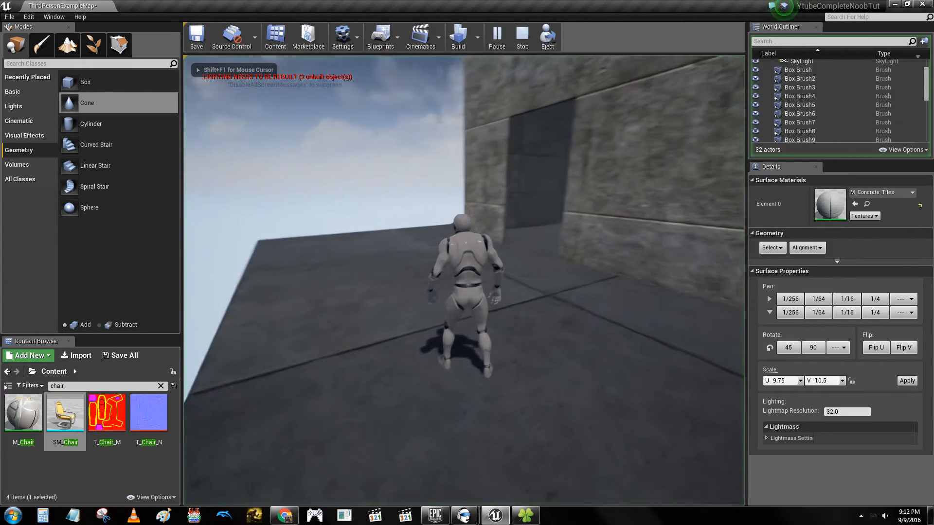